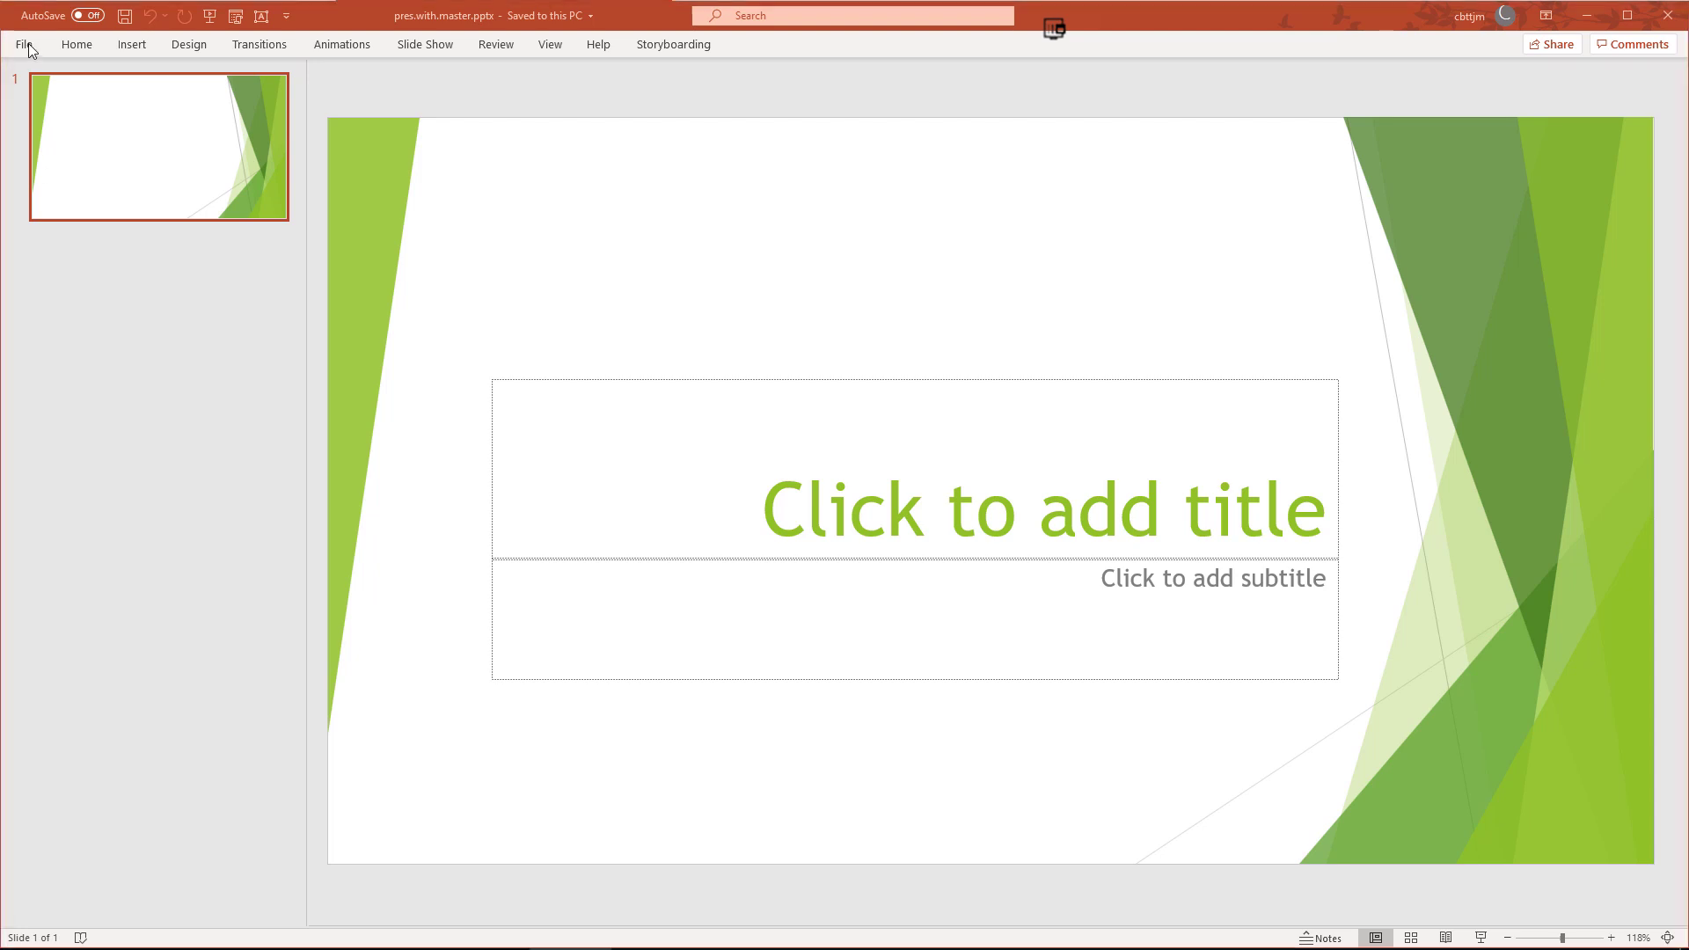
Browse the new-presentation templates, then show the Slide Master view with its layouts
click(25, 44)
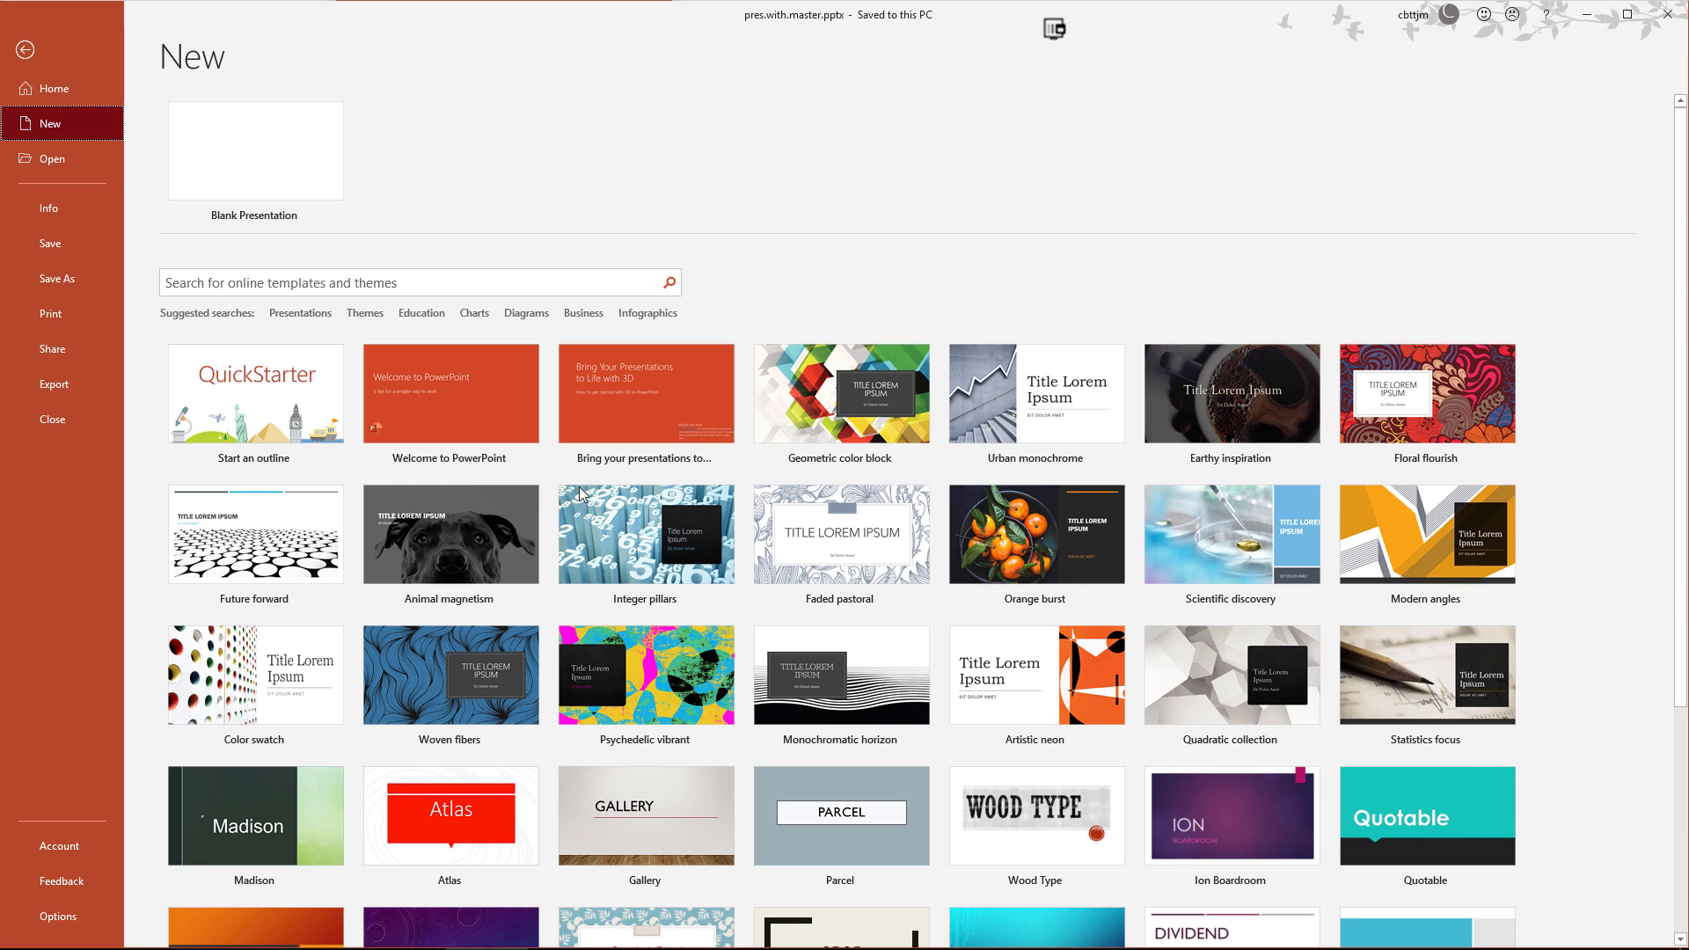
scroll(down, 3)
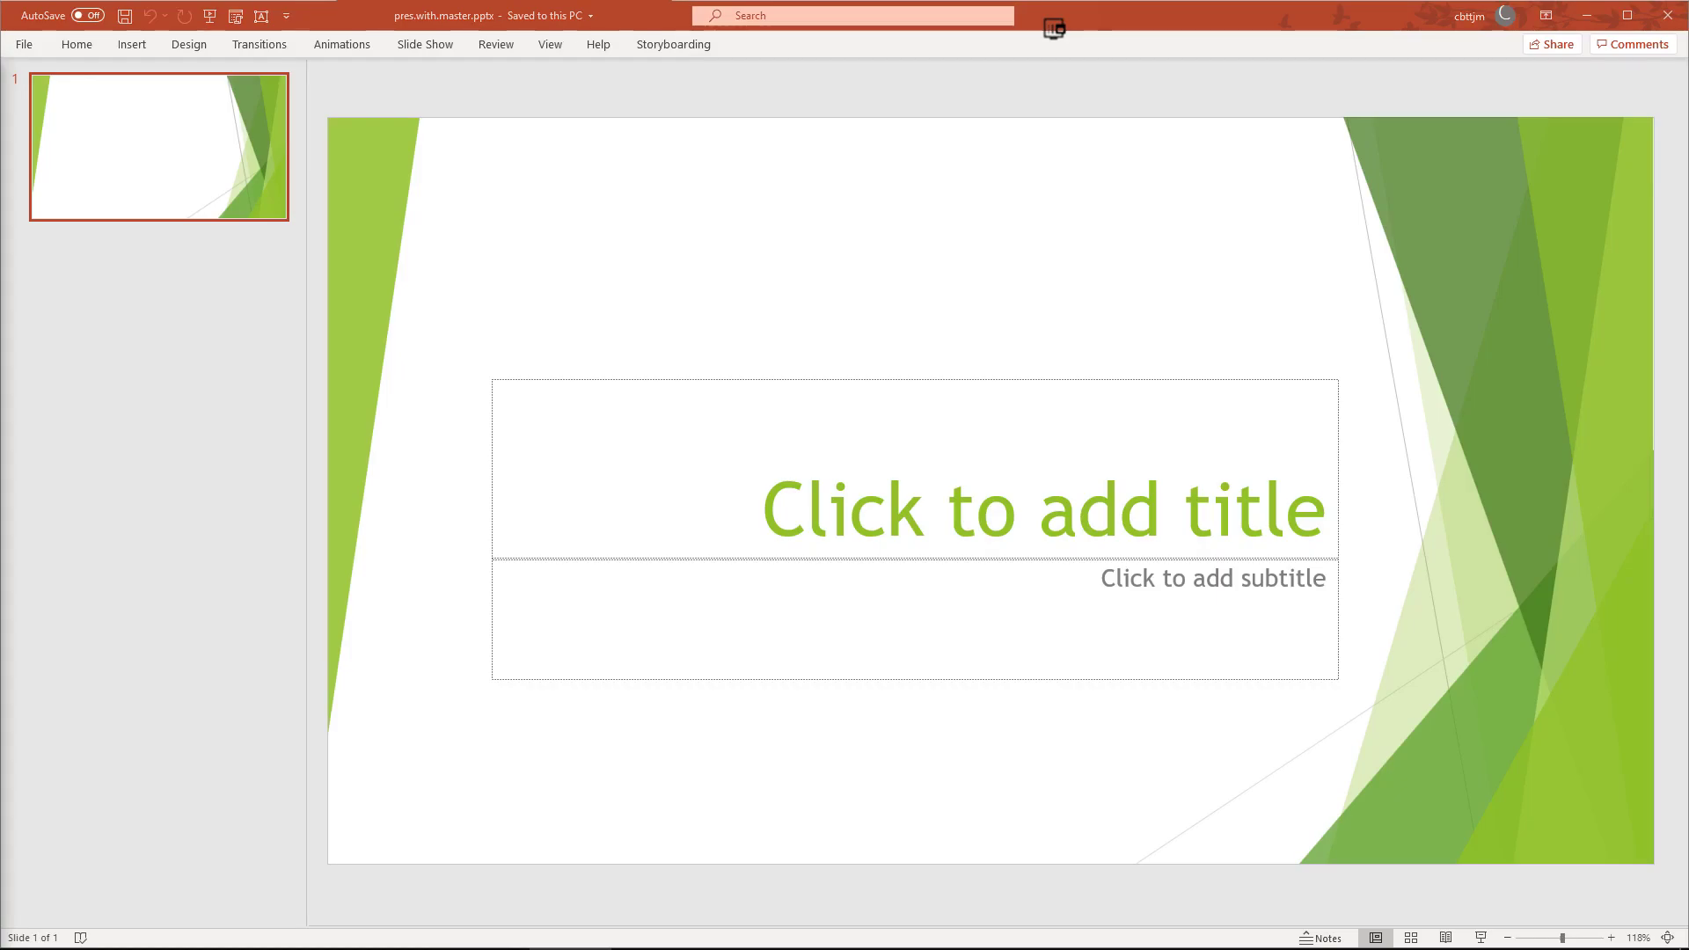
click(549, 44)
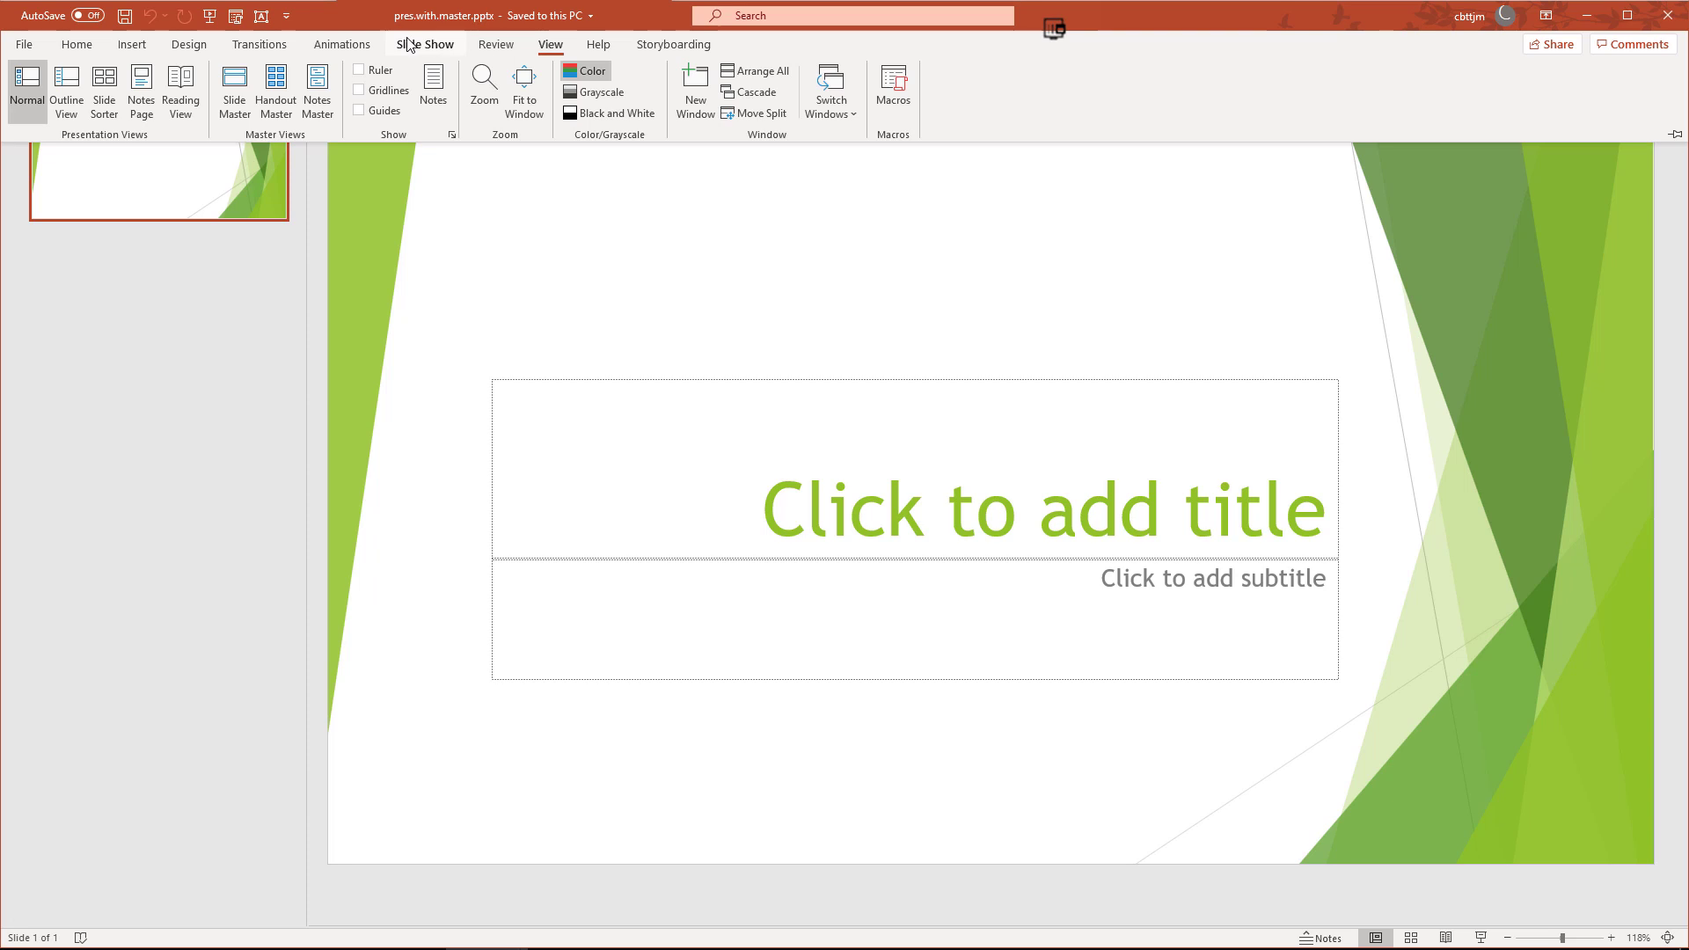
click(234, 90)
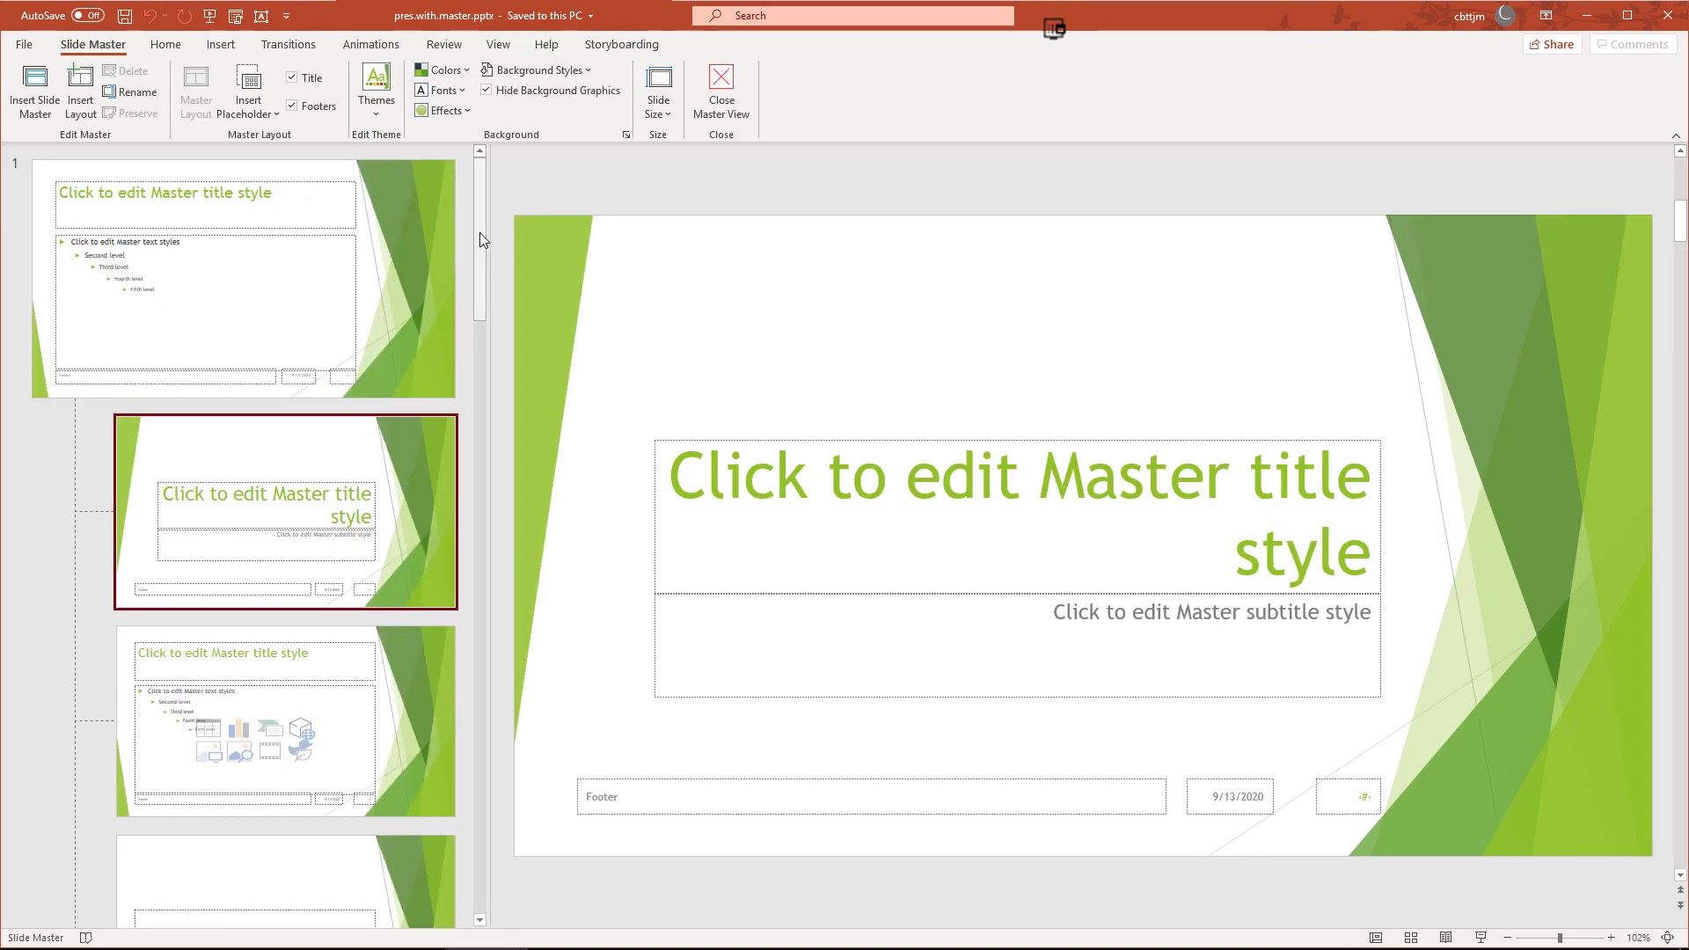
scroll(down, 3)
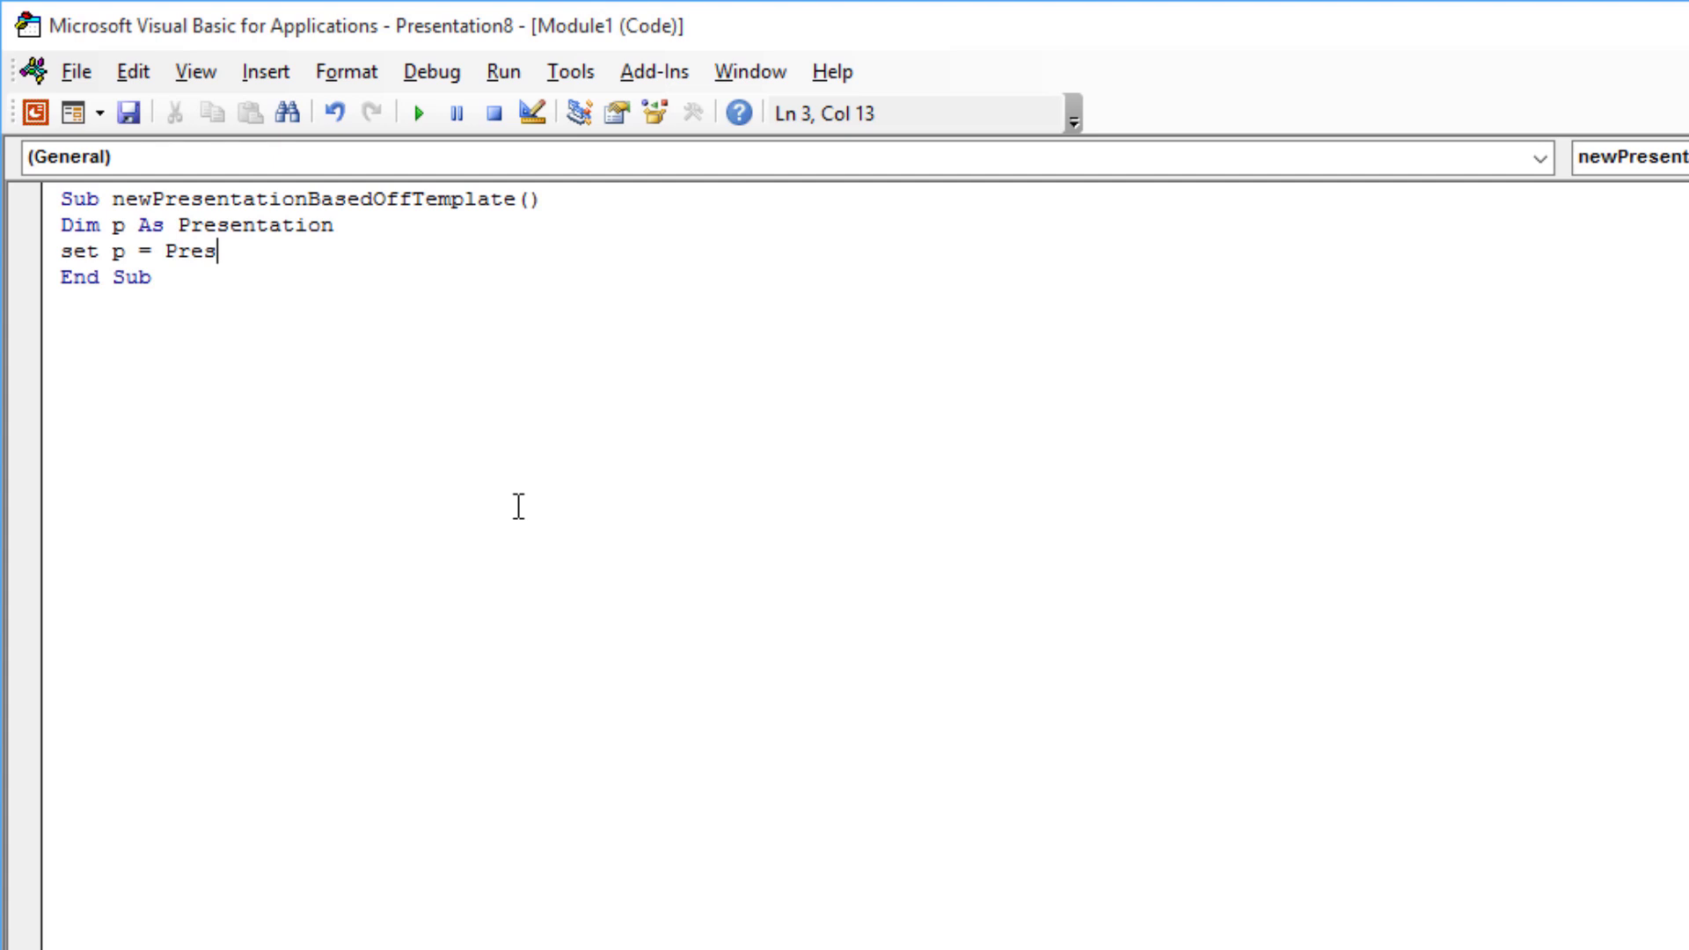
Complete Set p = Presentations.Add() and begin the p.Apply call
text(entations.Add())
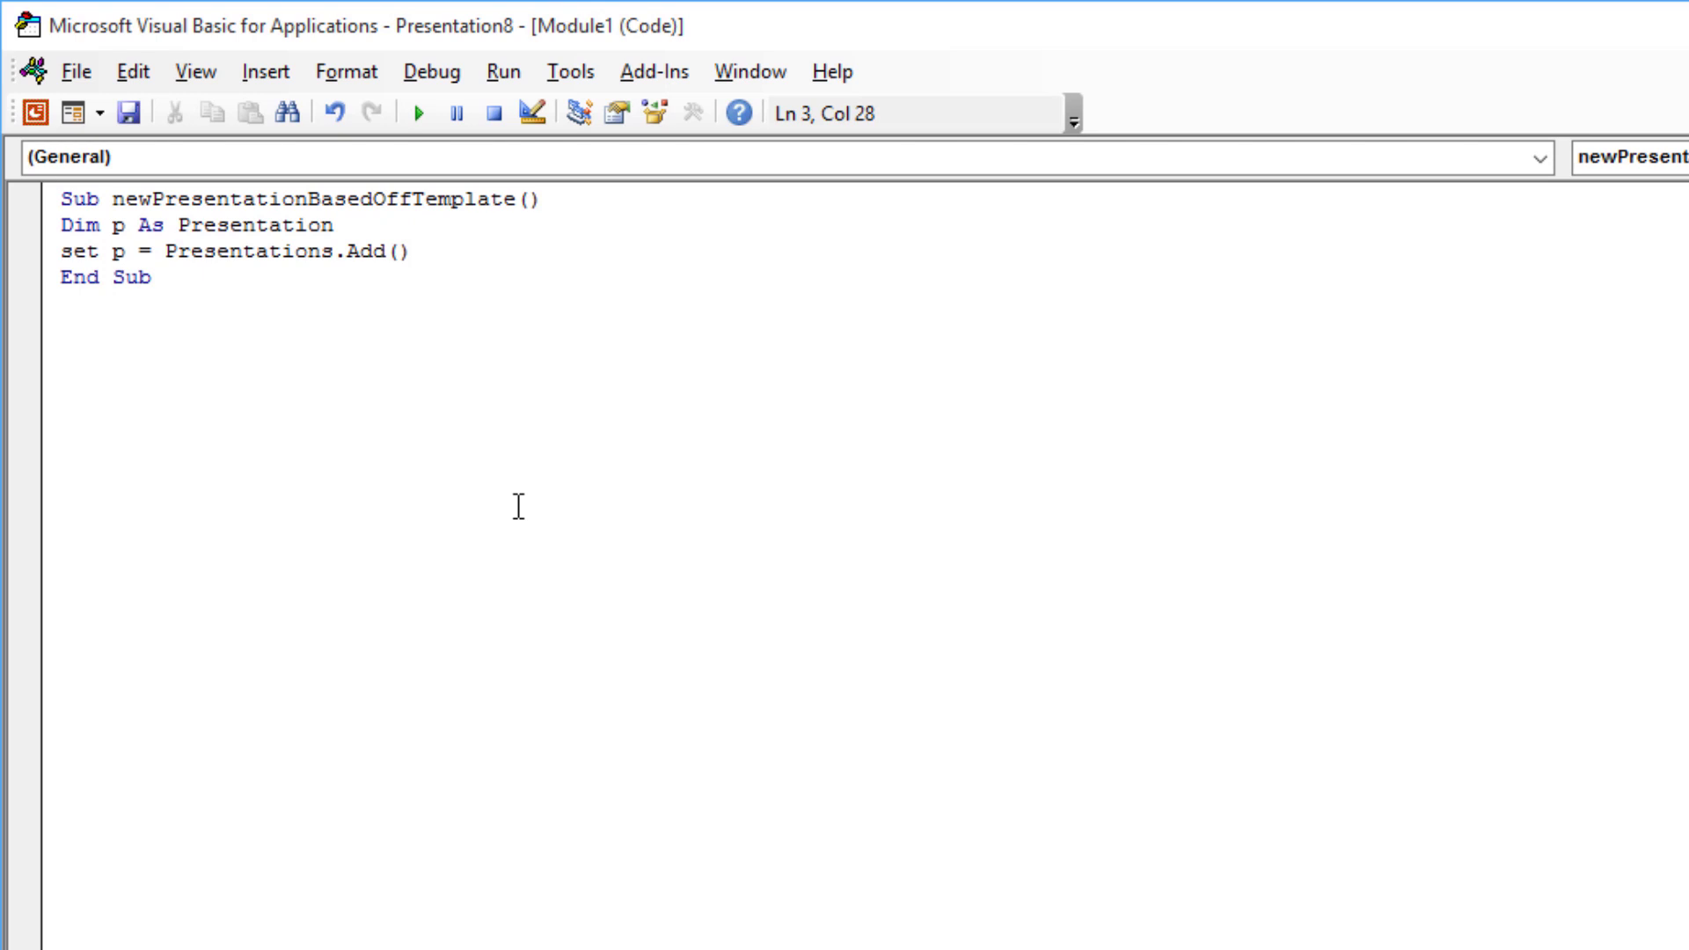
text(p.Apply)
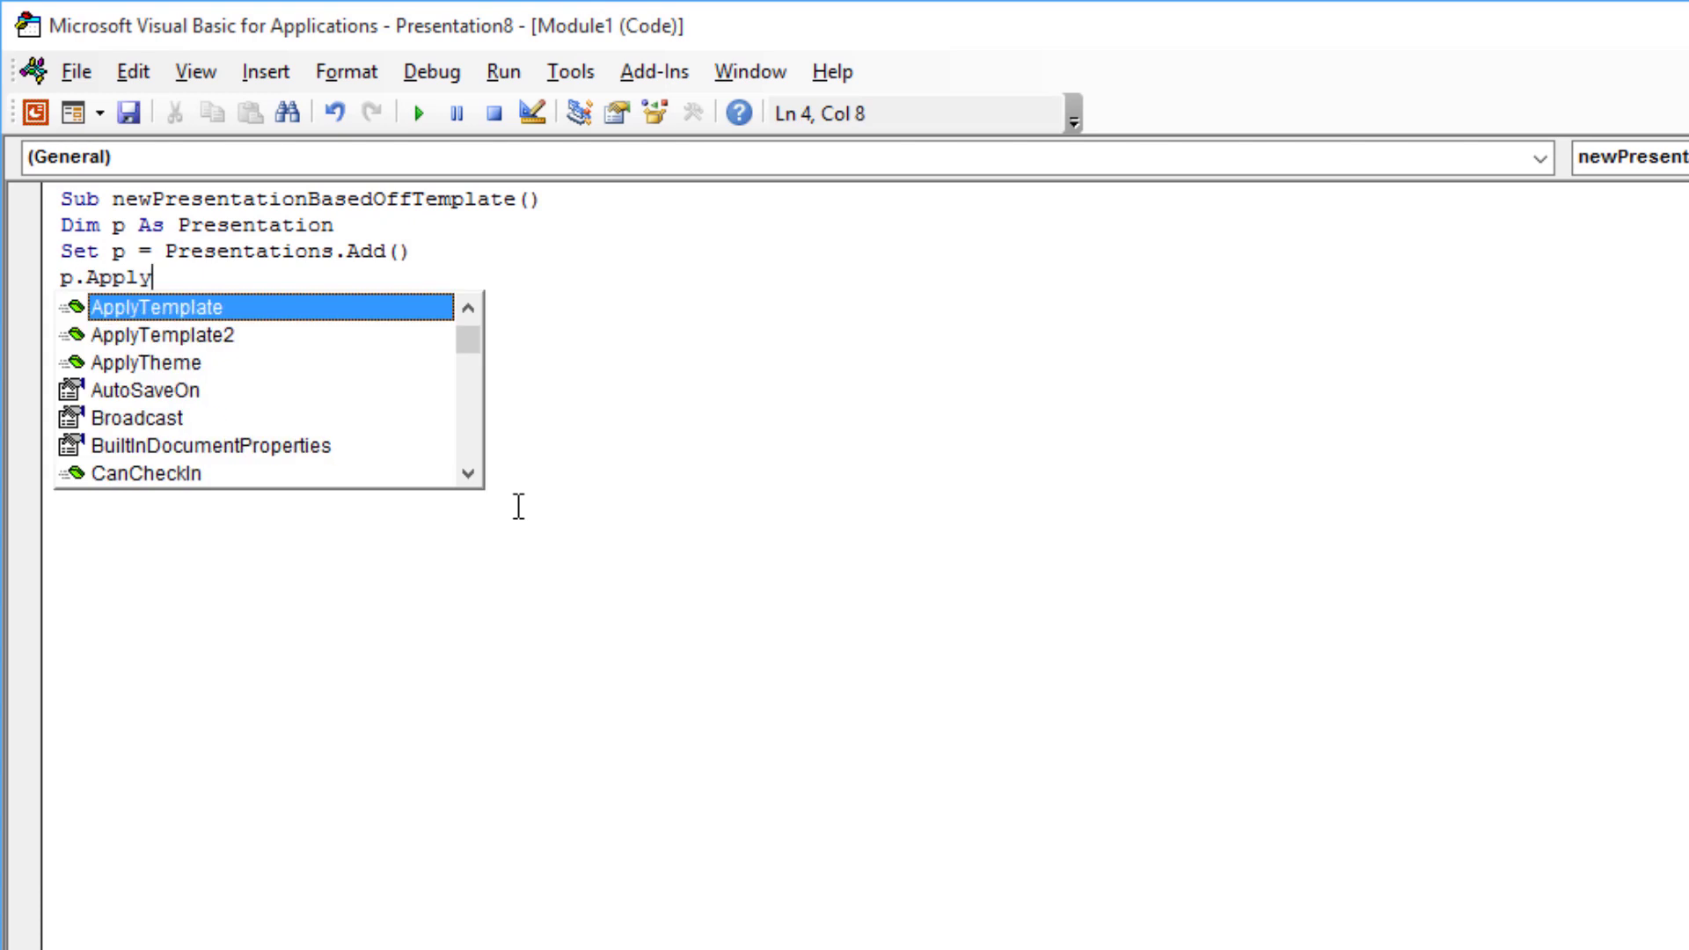
Make the macro call p.ApplyTemplate "D:\temp\pres.with.master.pptx" and start a new line
text(Template "D:\temp)
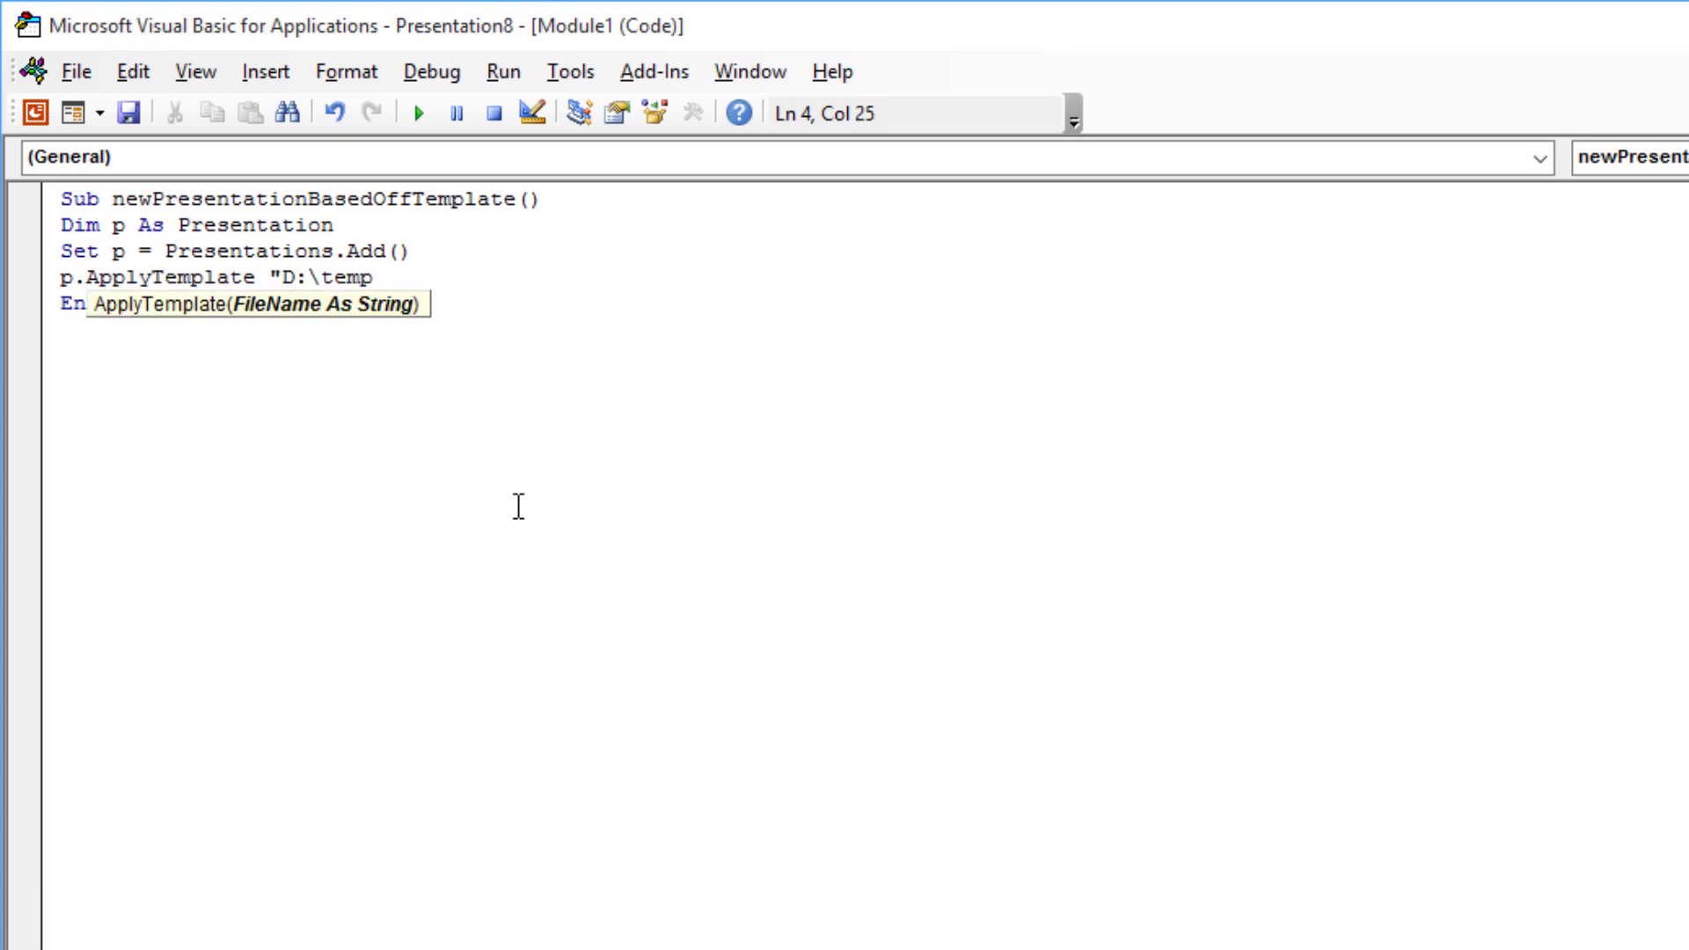
text(\pres.with.master.pptx)
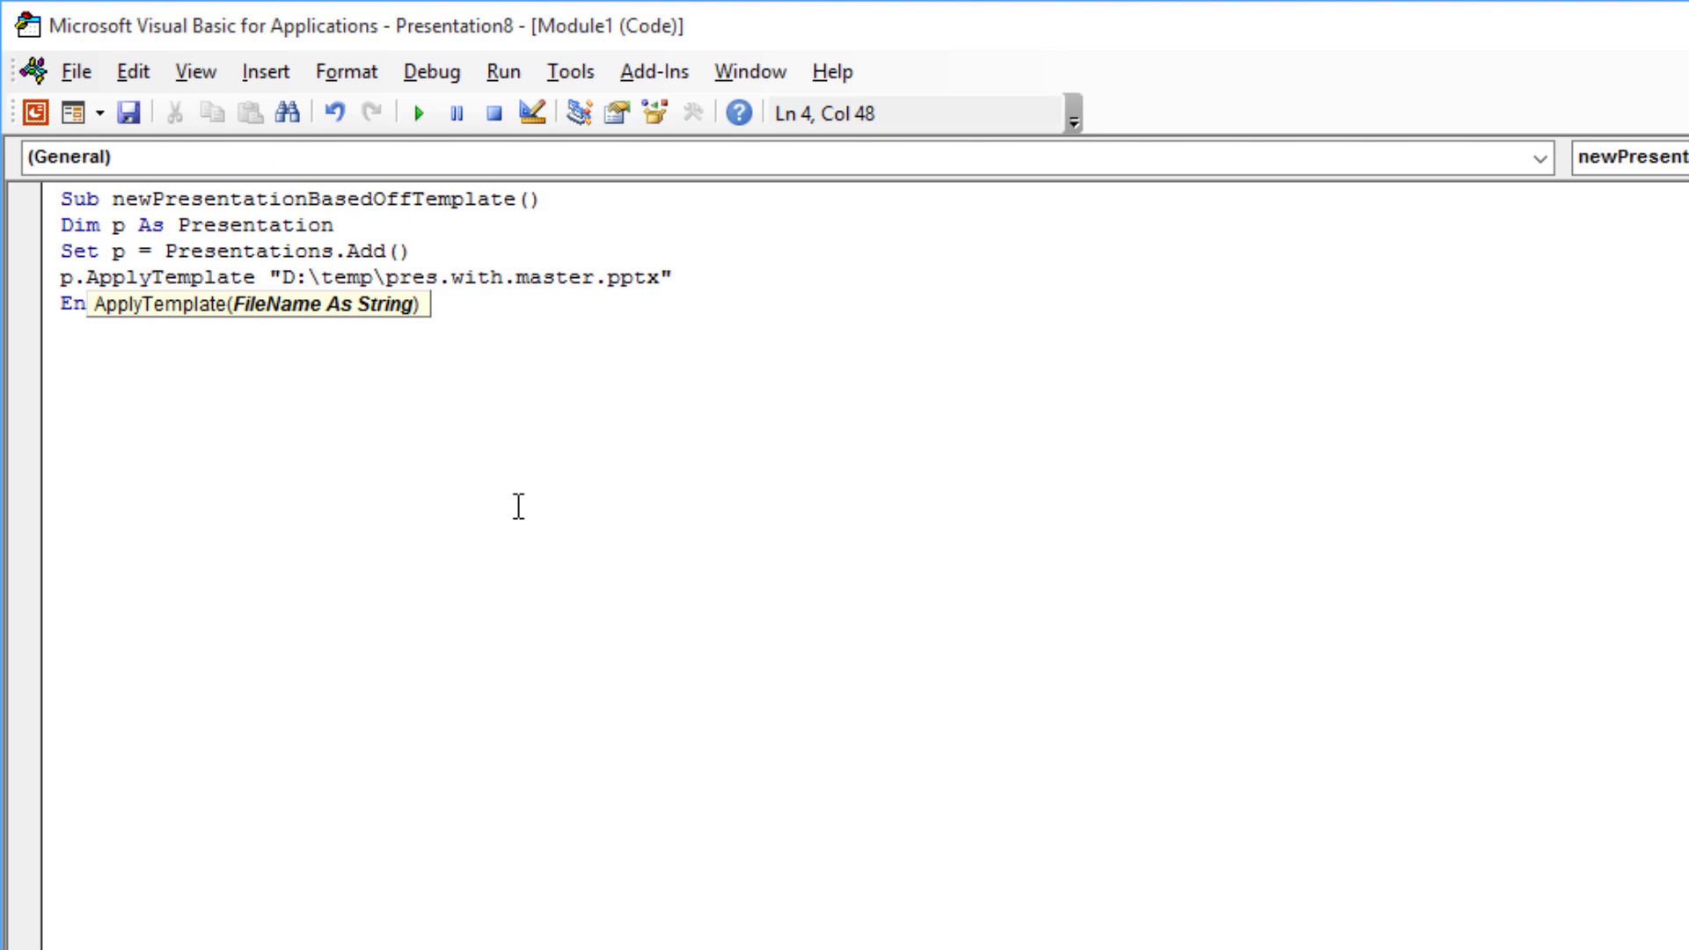
key(enter)
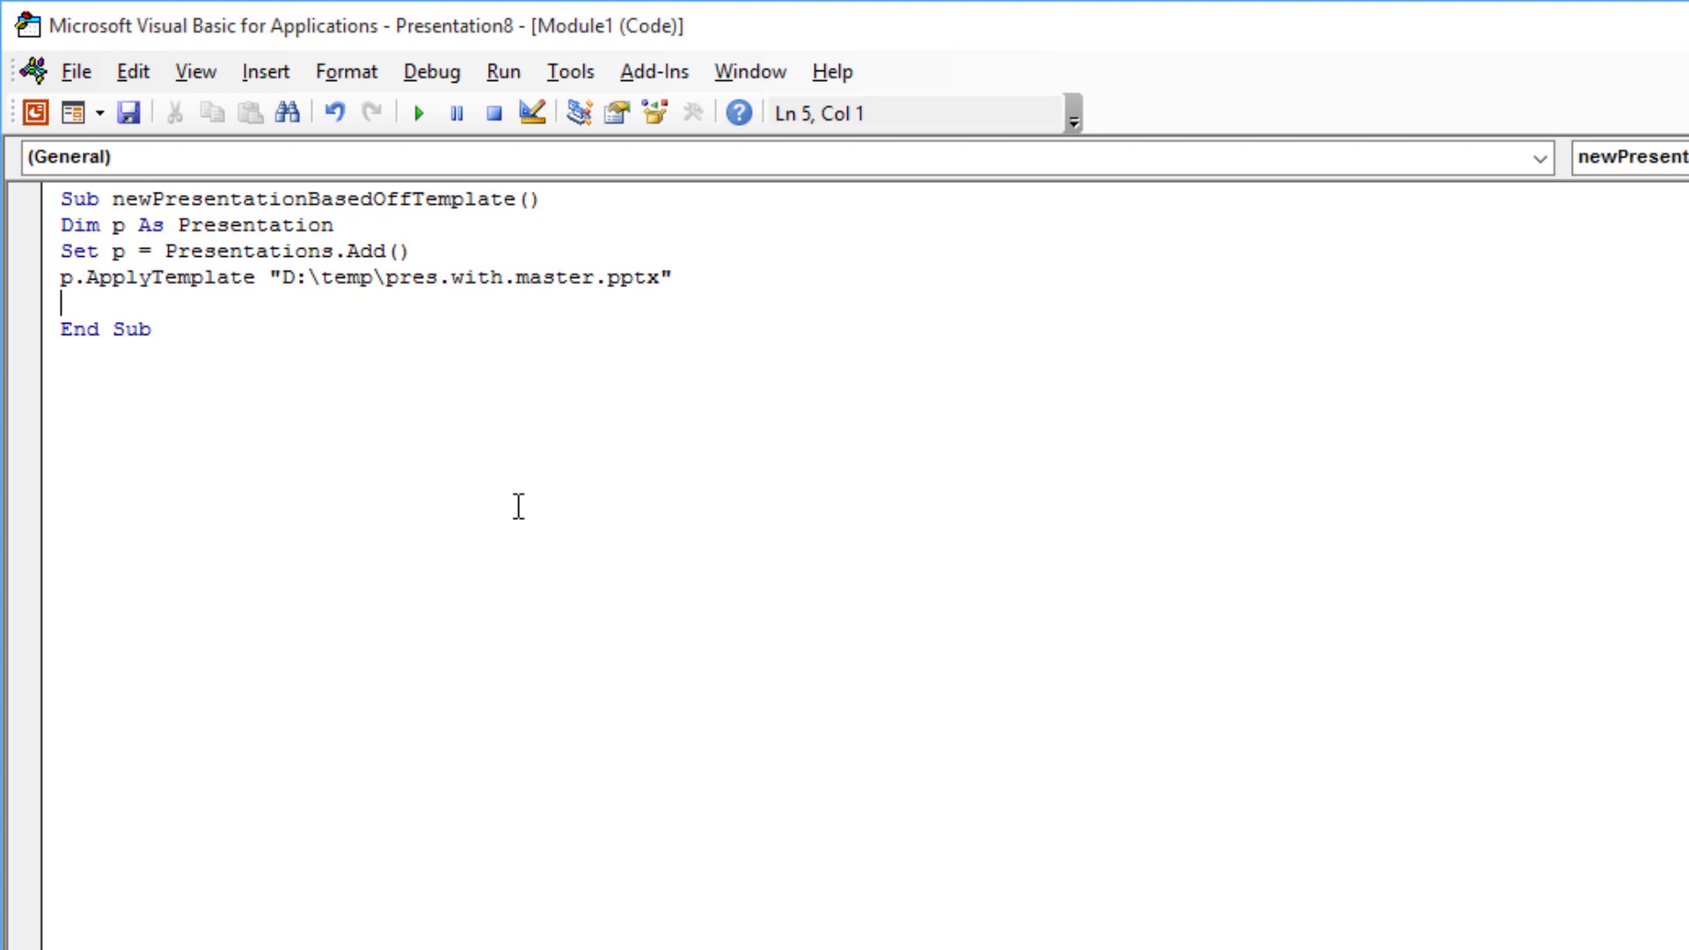
Declare s As Slide and set s = p.Slides.Add(1, ppLayoutTwoColumnText
text(Dim s As Slide)
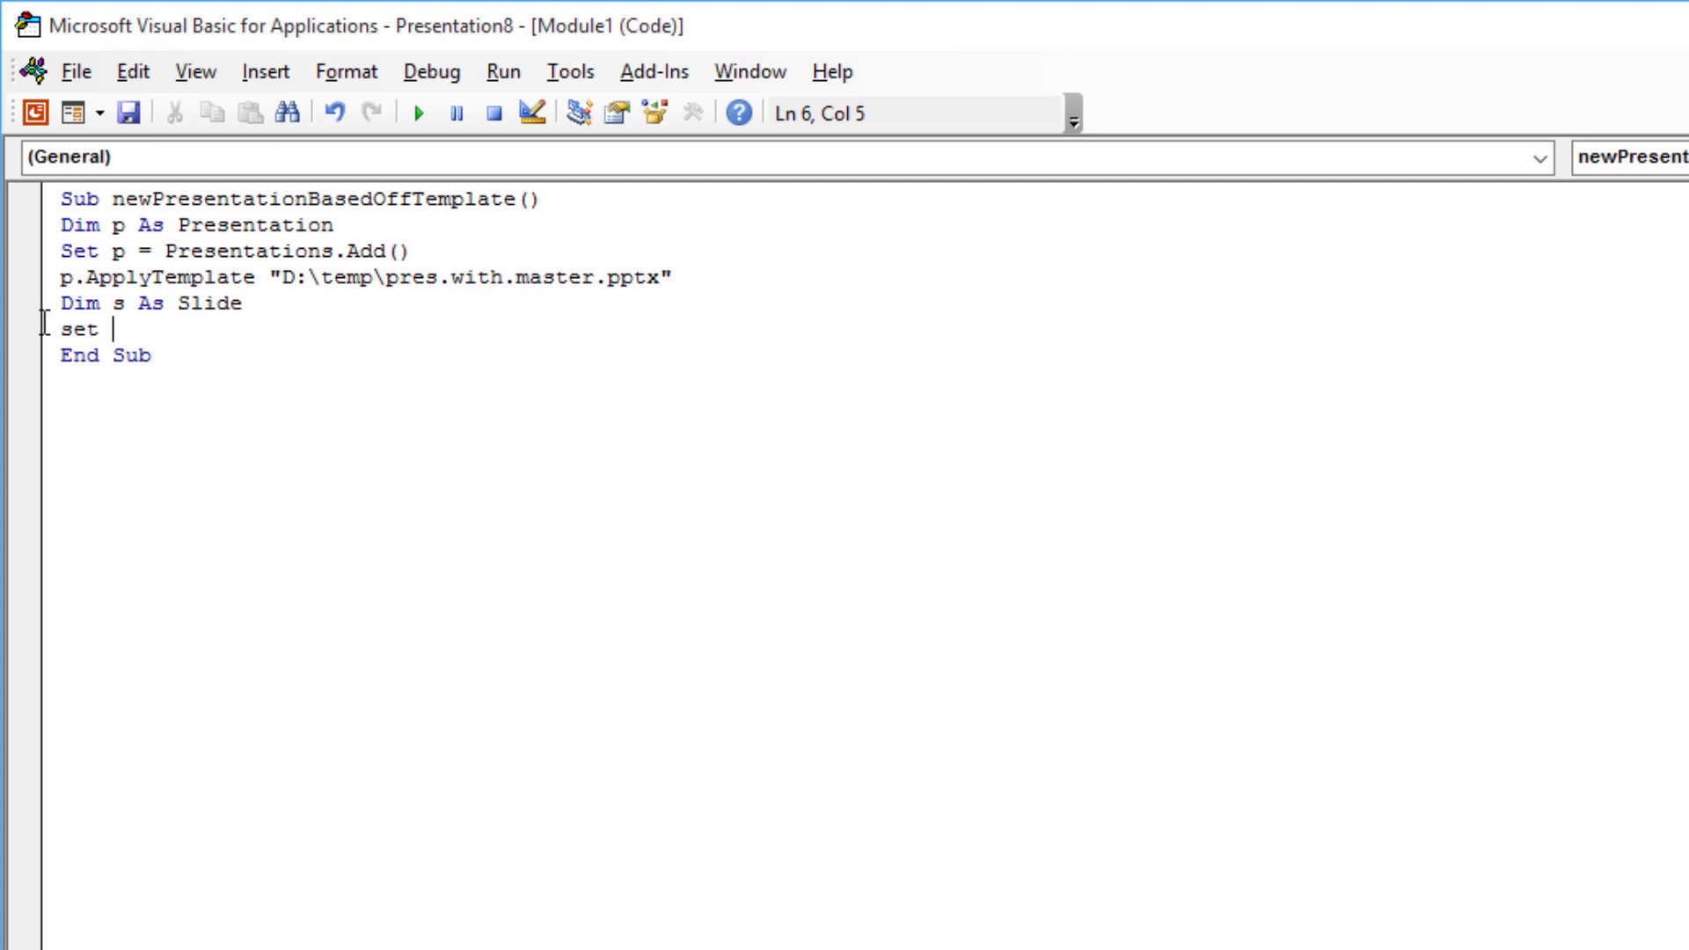
text(s = p.Slides.Add)
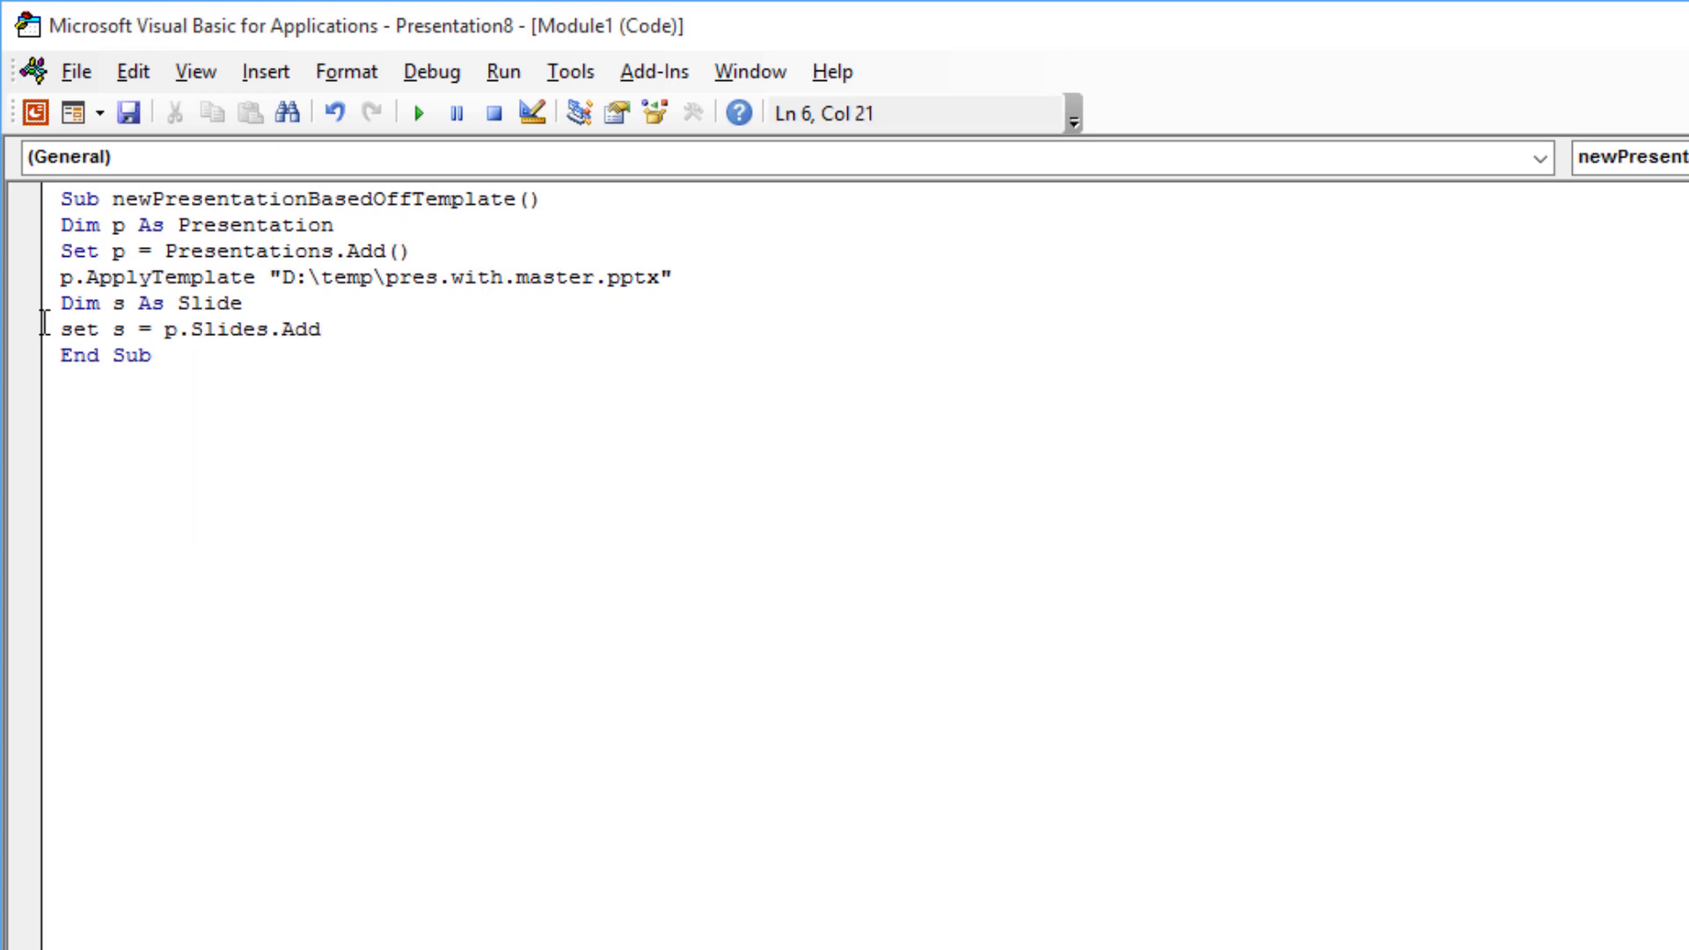
text((1, ppLa)
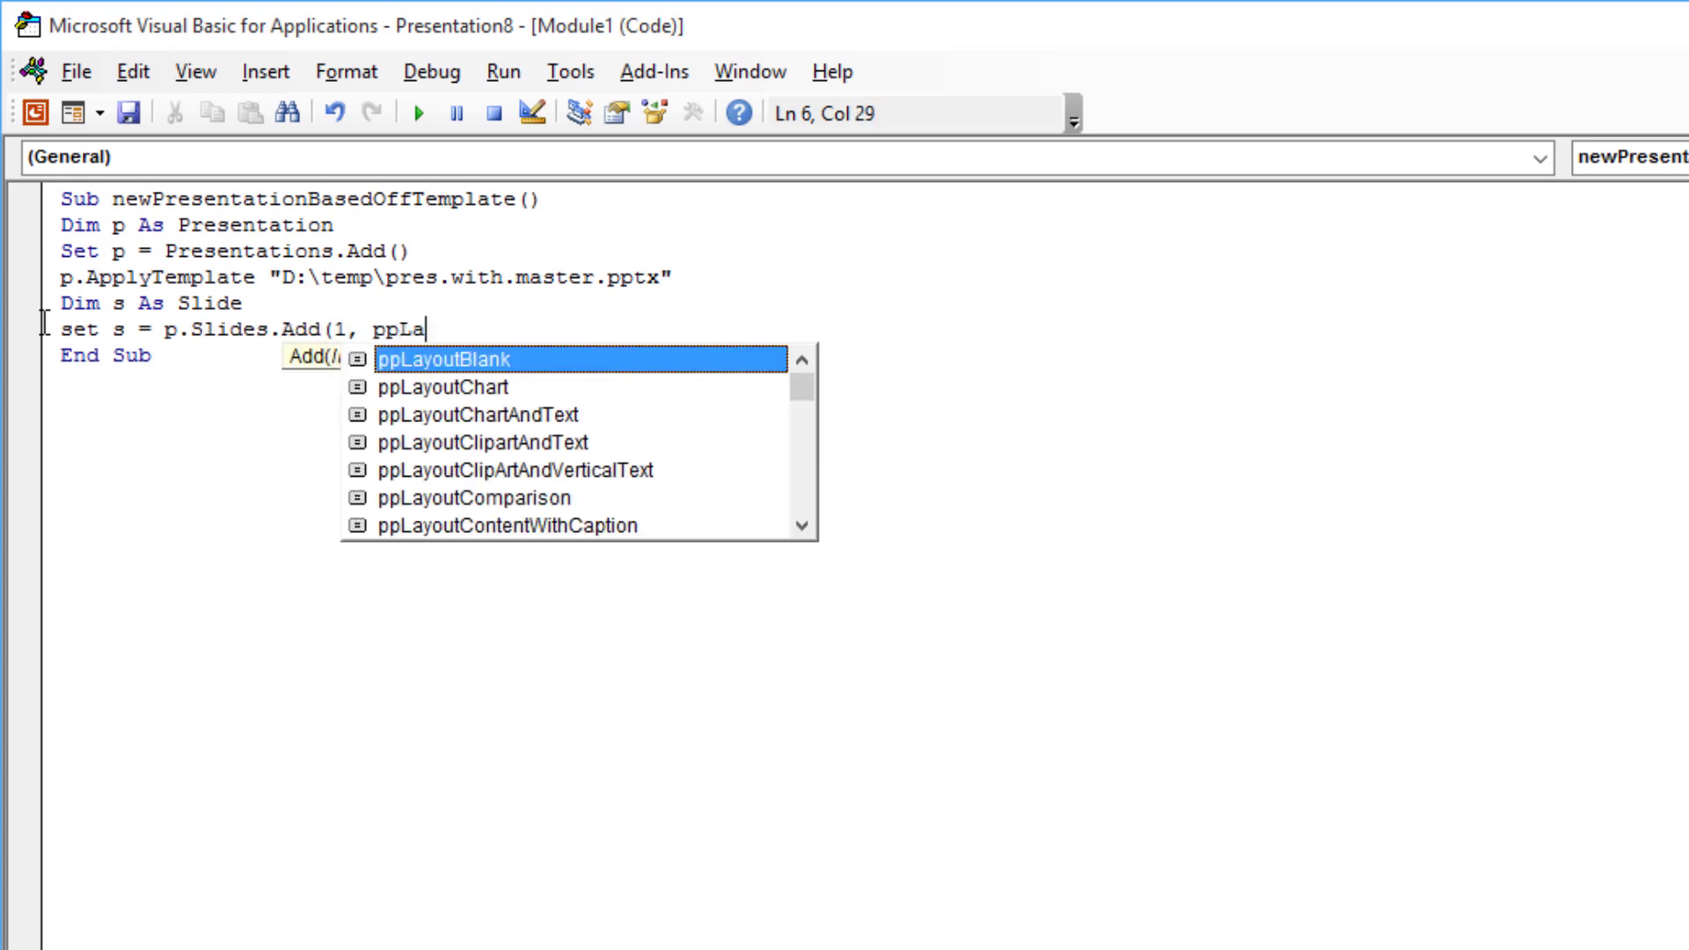
text(youtTwoColumnText)
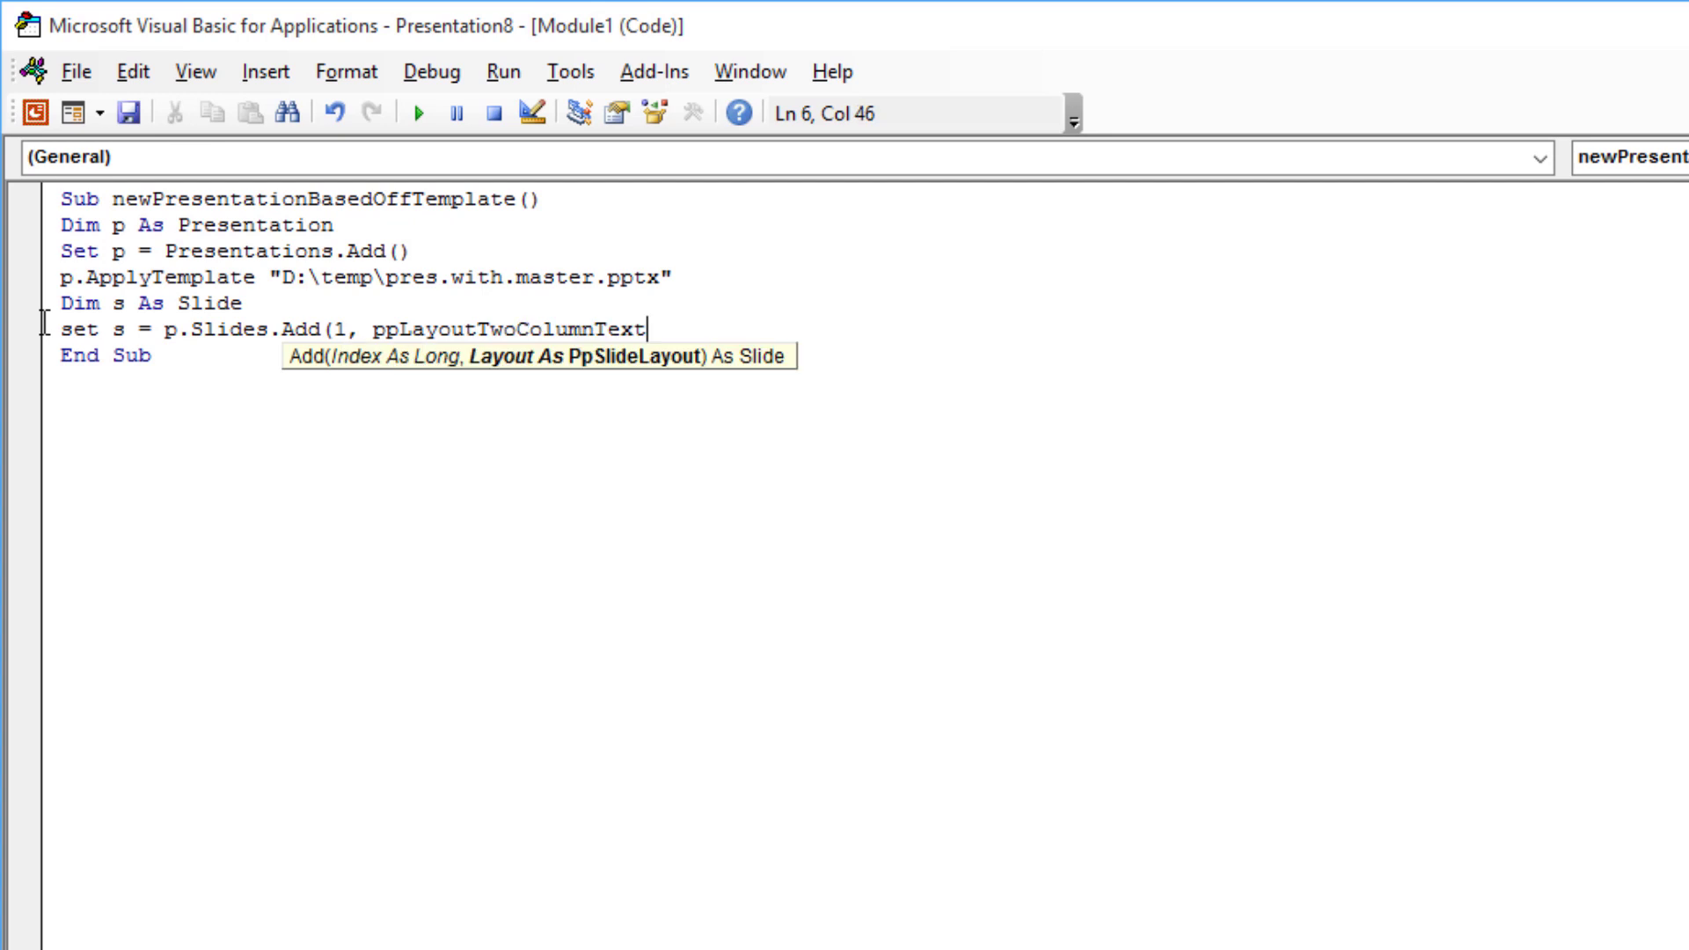